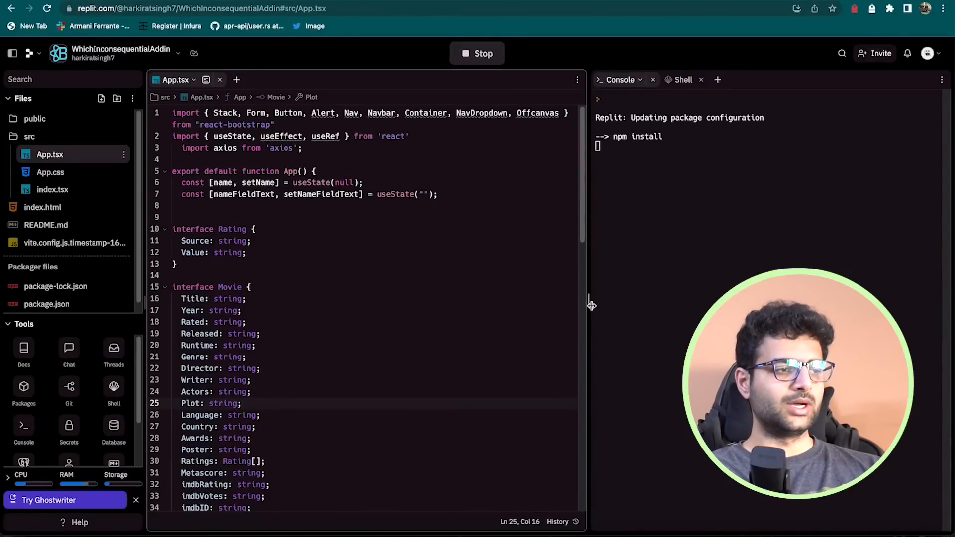
# Inspect the page briefly in the browser developer tools, then dismiss them.
pyautogui.scroll(-3)
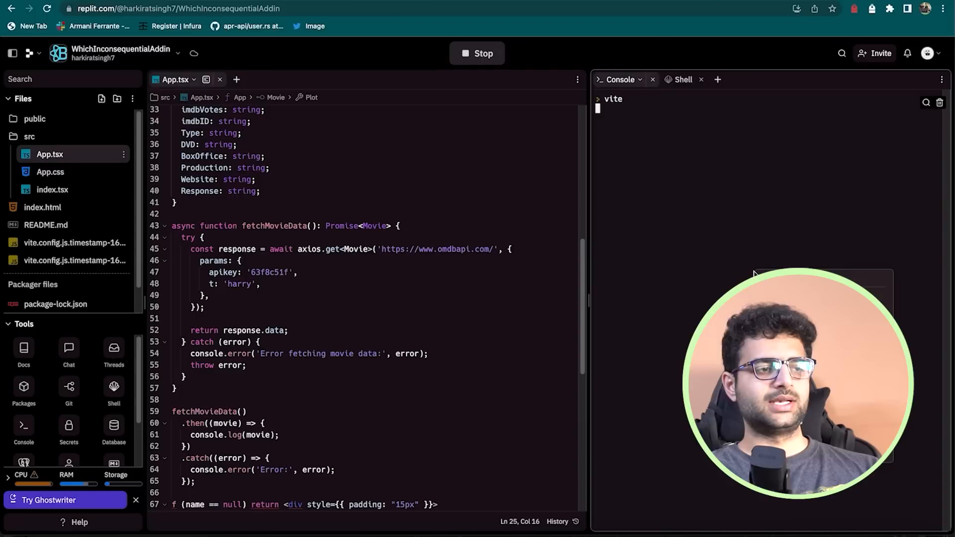
pyautogui.press('F12')
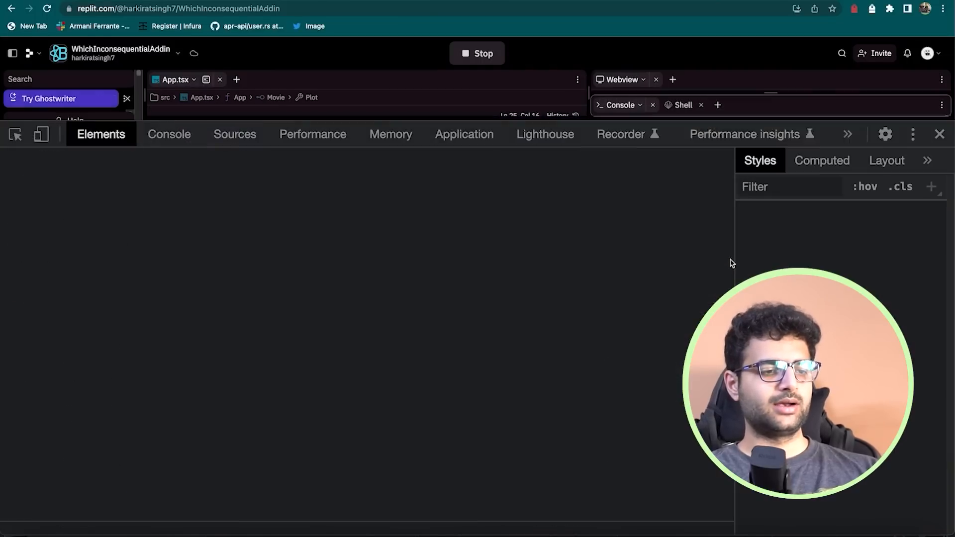
pyautogui.click(940, 134)
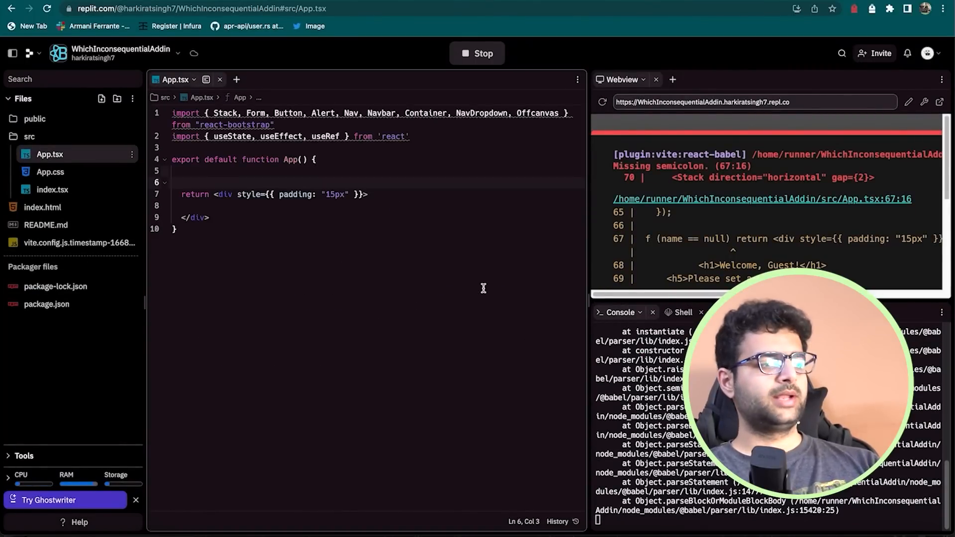
# Add import axios from 'axios'; below the imports in App.tsx and rerun the app.
pyautogui.scroll(-3)
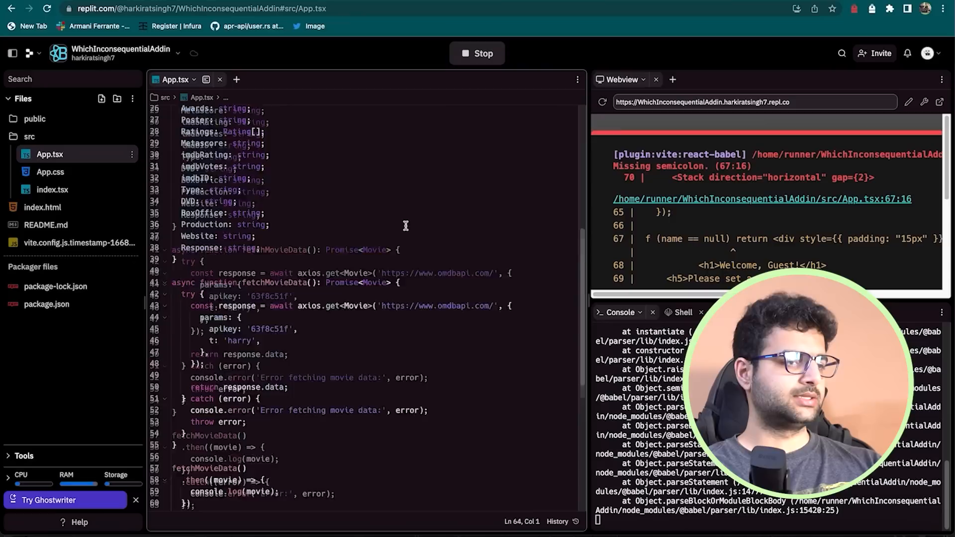
pyautogui.scroll(3)
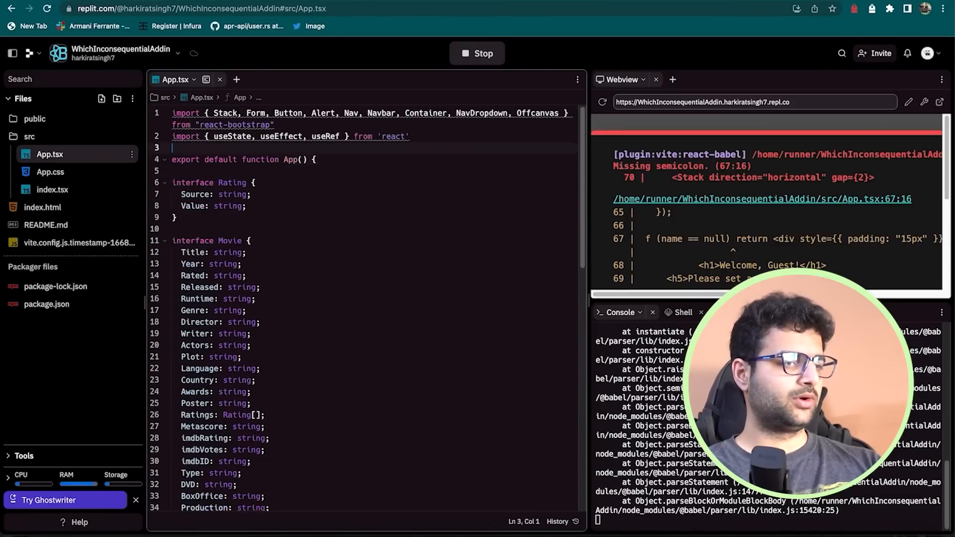
pyautogui.write("import axios from 'axios';")
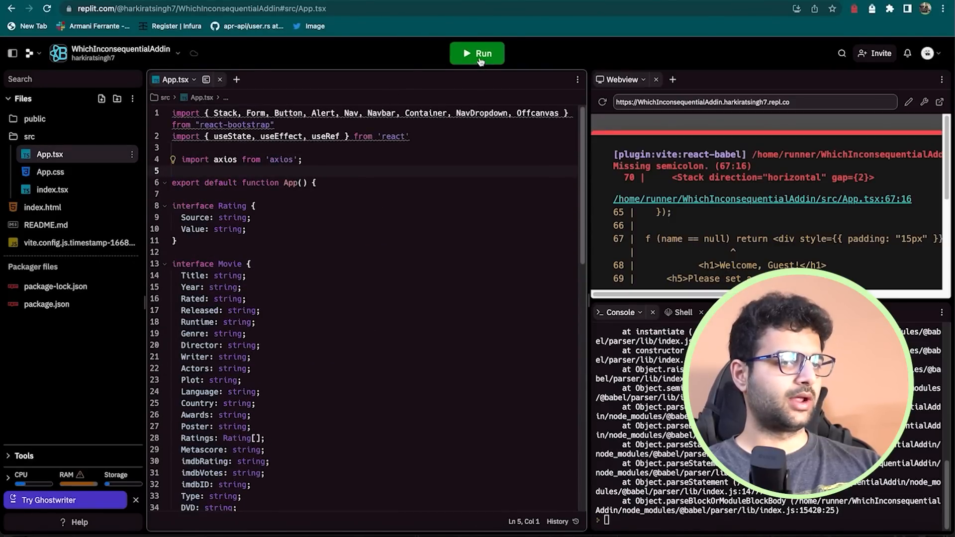
pyautogui.click(477, 53)
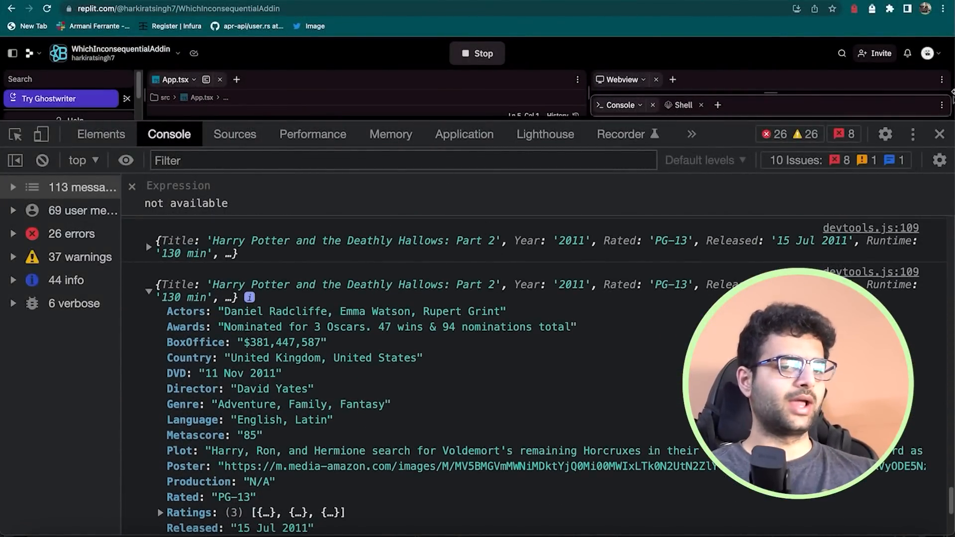
# Dismiss the developer tools after confirming the movie object was logged.
pyautogui.click(938, 134)
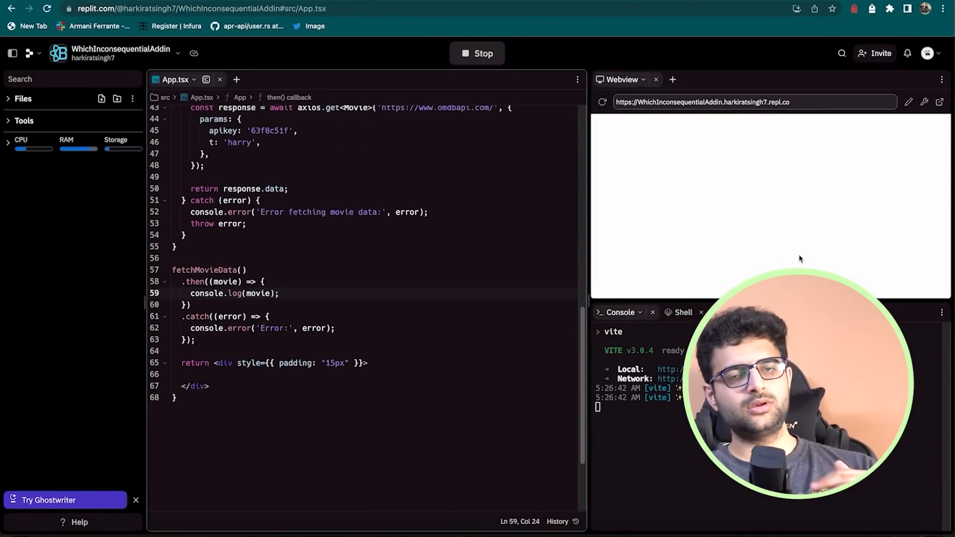
# Highlight axios in the App.tsx request and reread the generated fetchMovieData code.
pyautogui.scroll(3)
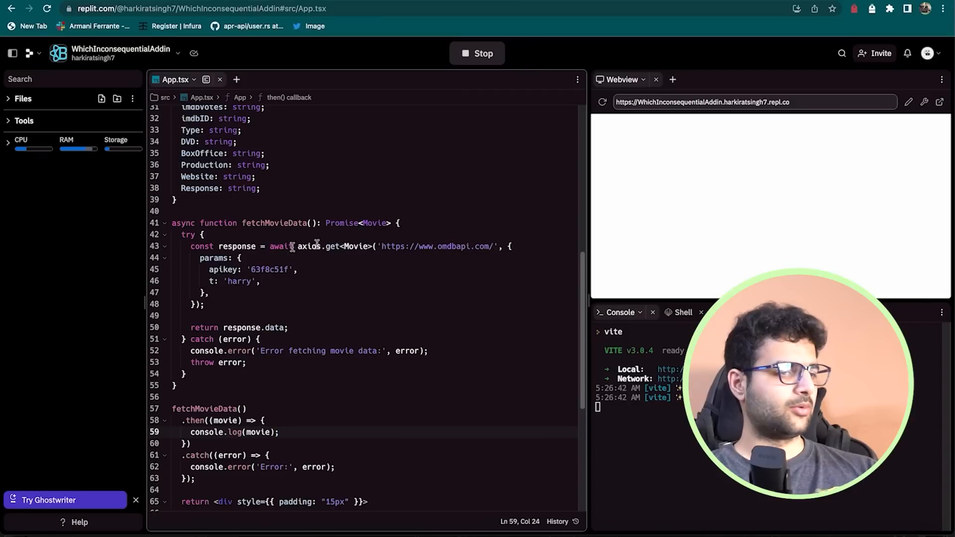
pyautogui.doubleClick(240, 281)
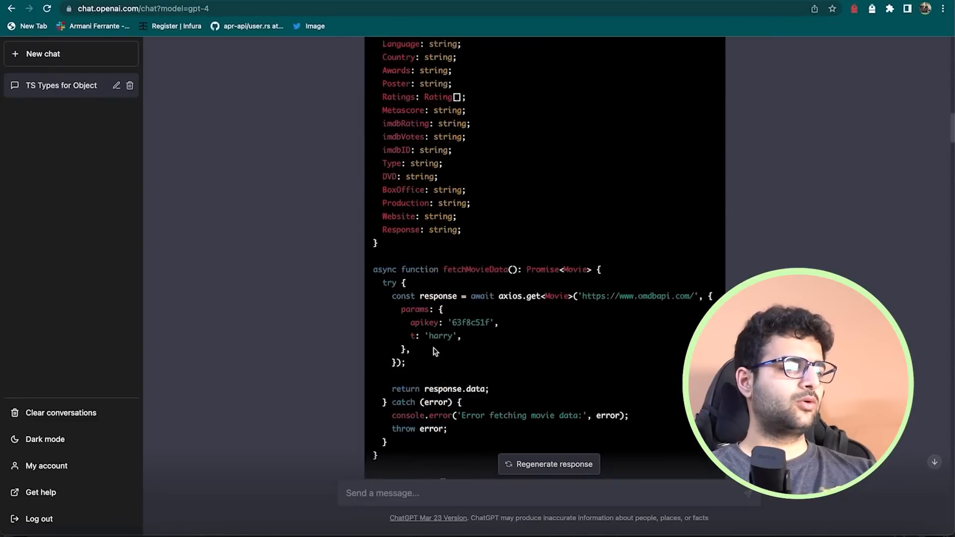
pyautogui.scroll(-3)
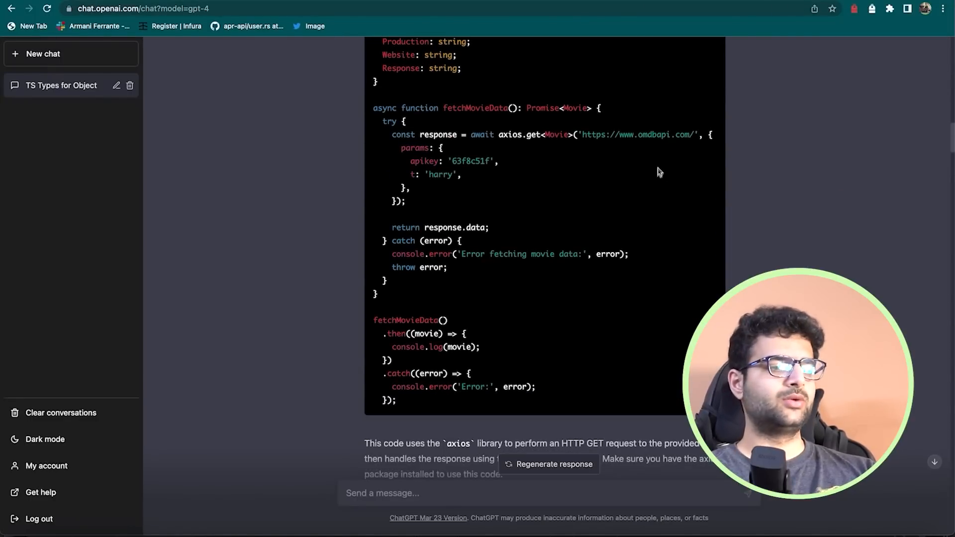